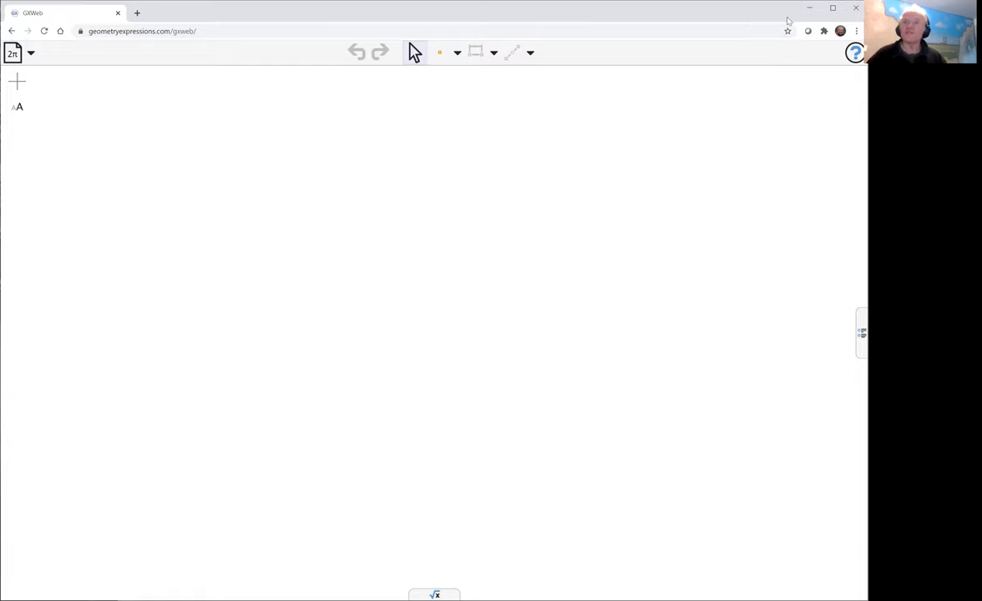
{"action": "mouse_move", "coordinate": [526, 145]}
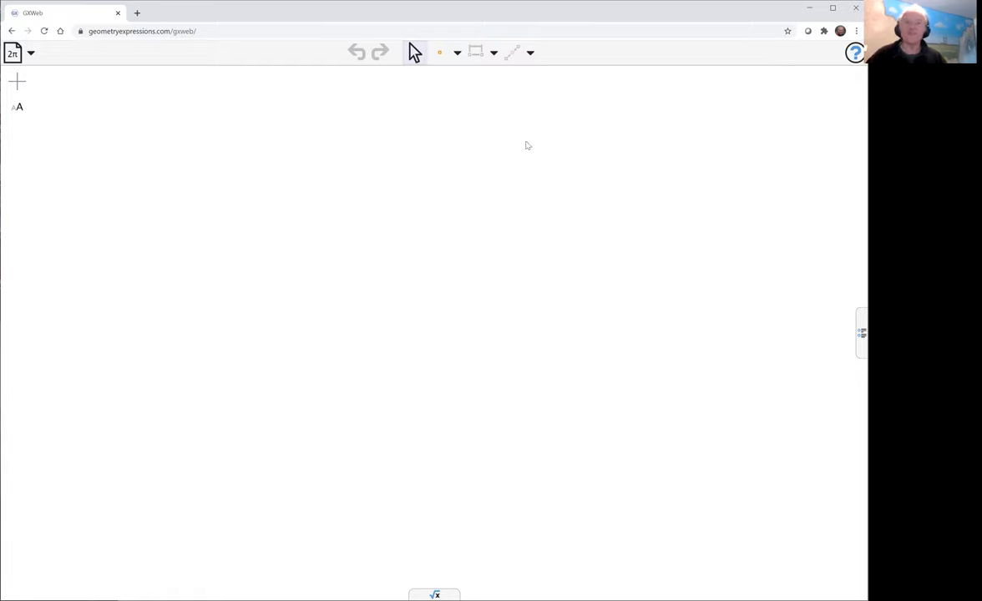
Step: Choose the polygon tool from the point and shape dropdown
{"action": "left_click", "coordinate": [456, 53]}
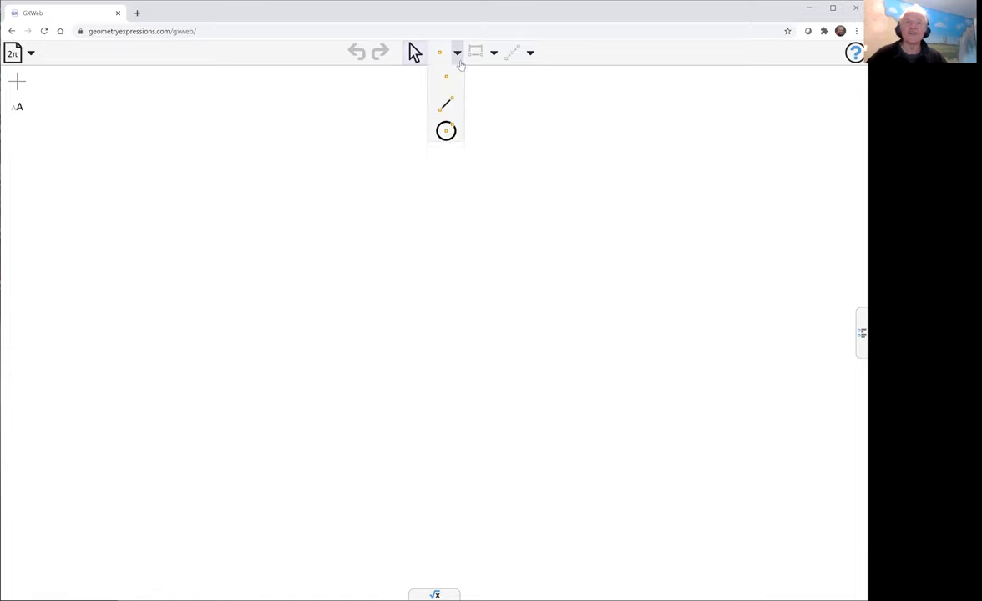
{"action": "left_click", "coordinate": [446, 105]}
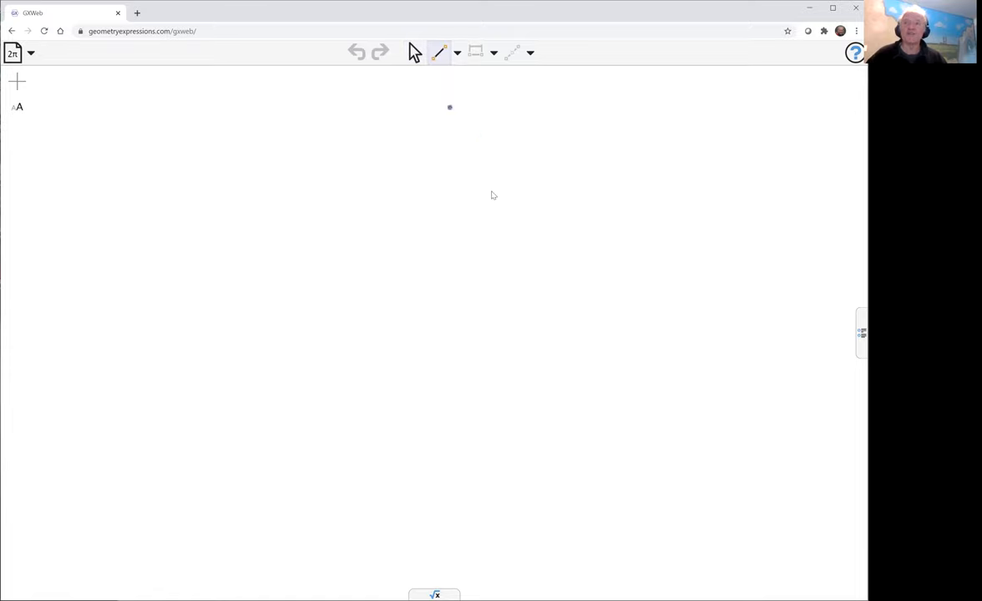
Step: Draw triangle ABC and constrain its sides to lengths a, b and c
{"action": "left_click_drag", "start_coordinate": [270, 382], "coordinate": [428, 397]}
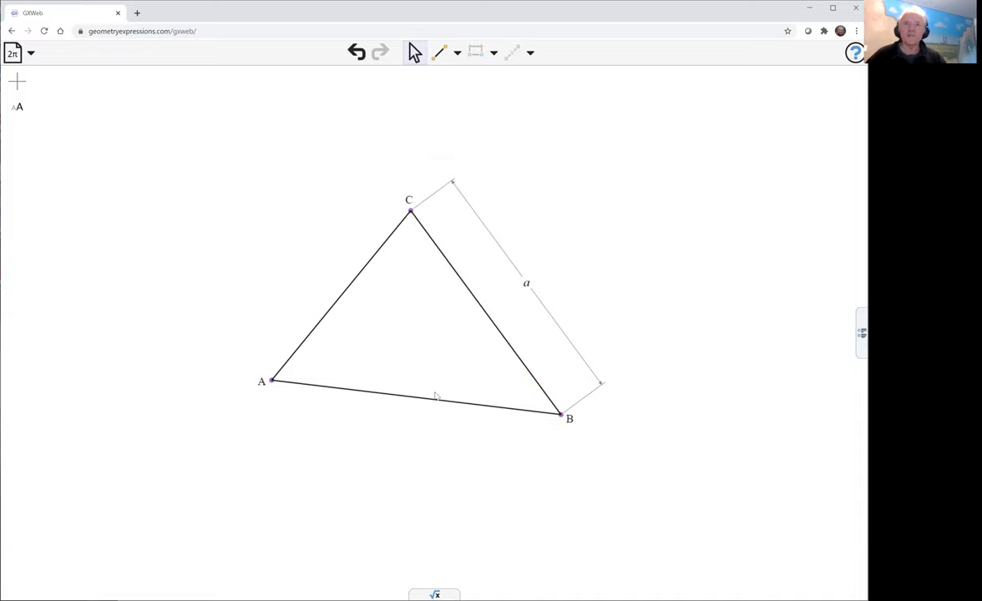
{"action": "left_click", "coordinate": [338, 297]}
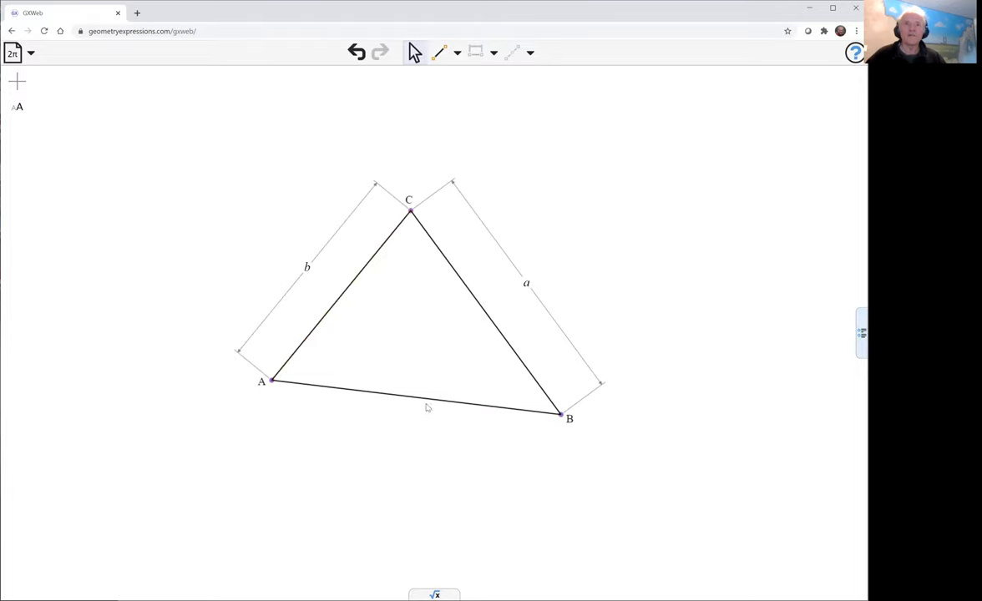
{"action": "left_click", "coordinate": [417, 399]}
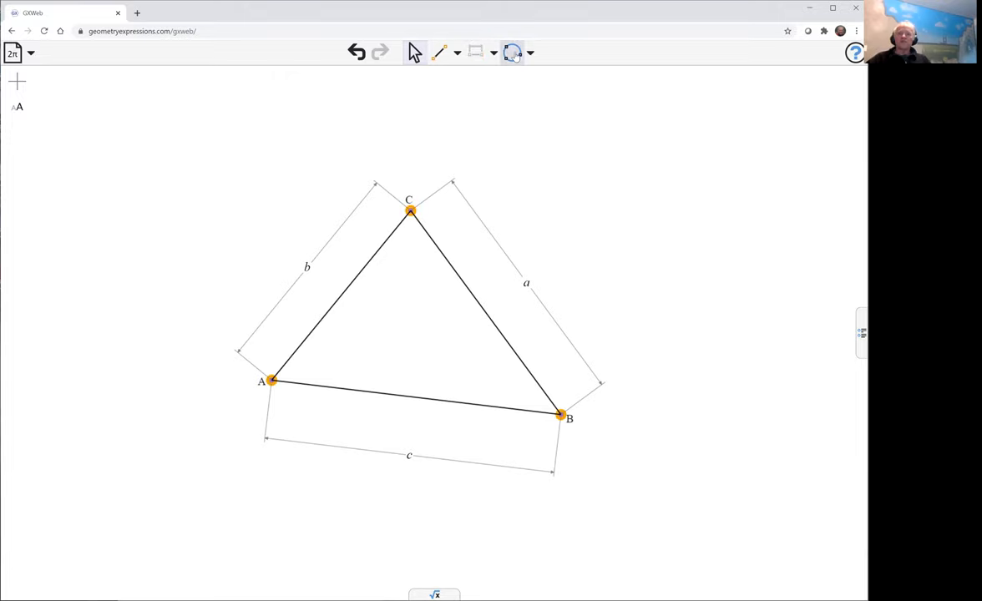
Step: Add the circumcircle through A, B, C and start the altitudes from A and C
{"action": "left_click", "coordinate": [513, 52]}
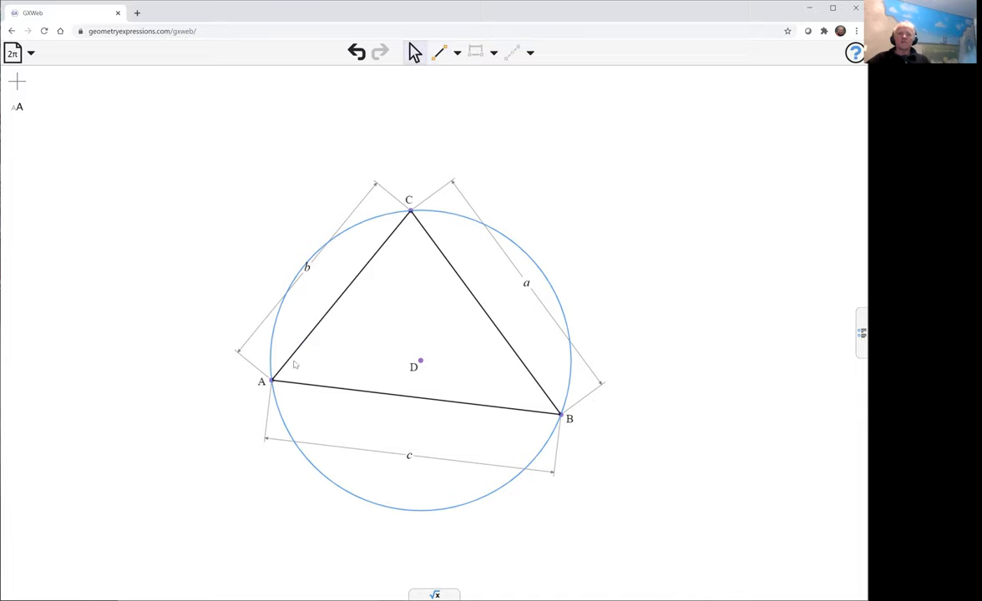
{"action": "left_click", "coordinate": [261, 382]}
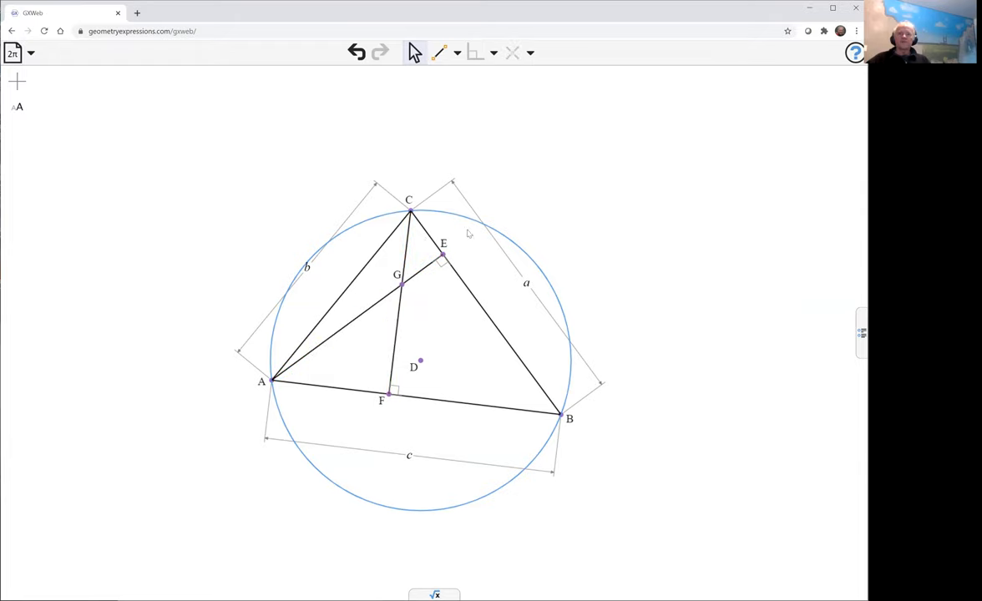
Step: Open the √x algebra panel below the construction
{"action": "left_click", "coordinate": [399, 301]}
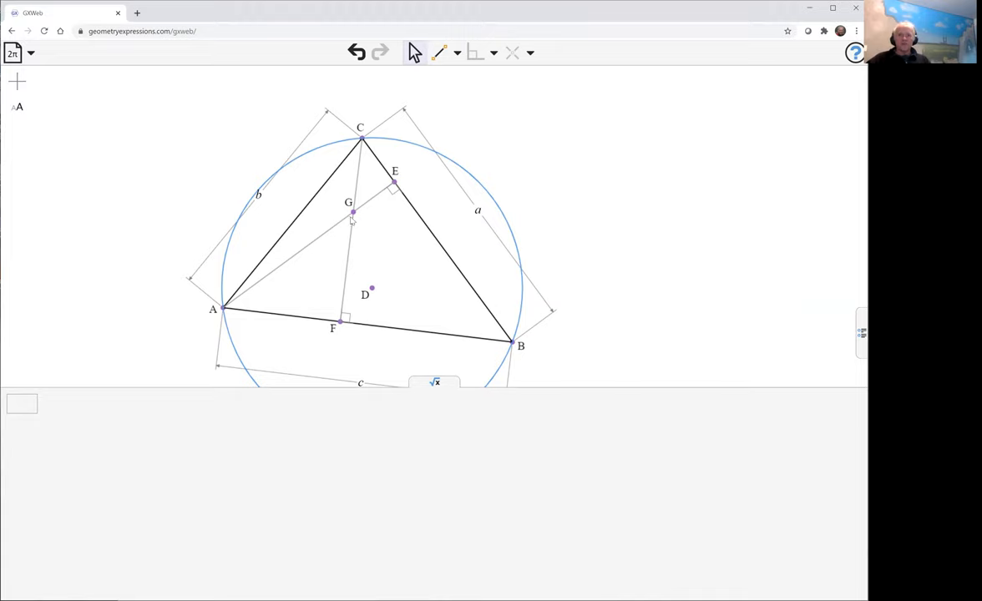
{"action": "mouse_move", "coordinate": [355, 218]}
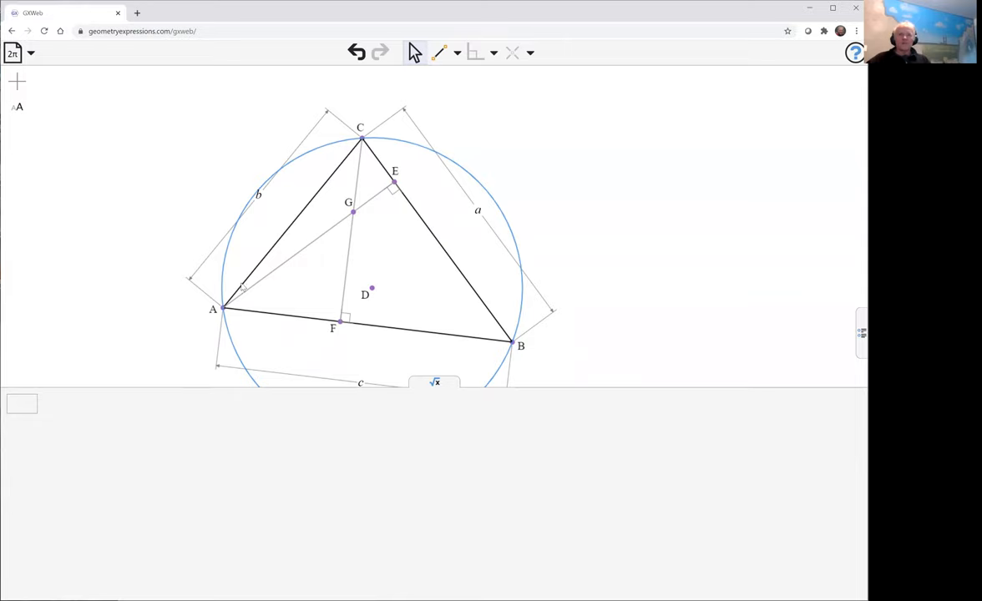
Step: Enter distance(A,G)^2+a^2 in the algebra panel to evaluate it symbolically
{"action": "left_click", "coordinate": [22, 404]}
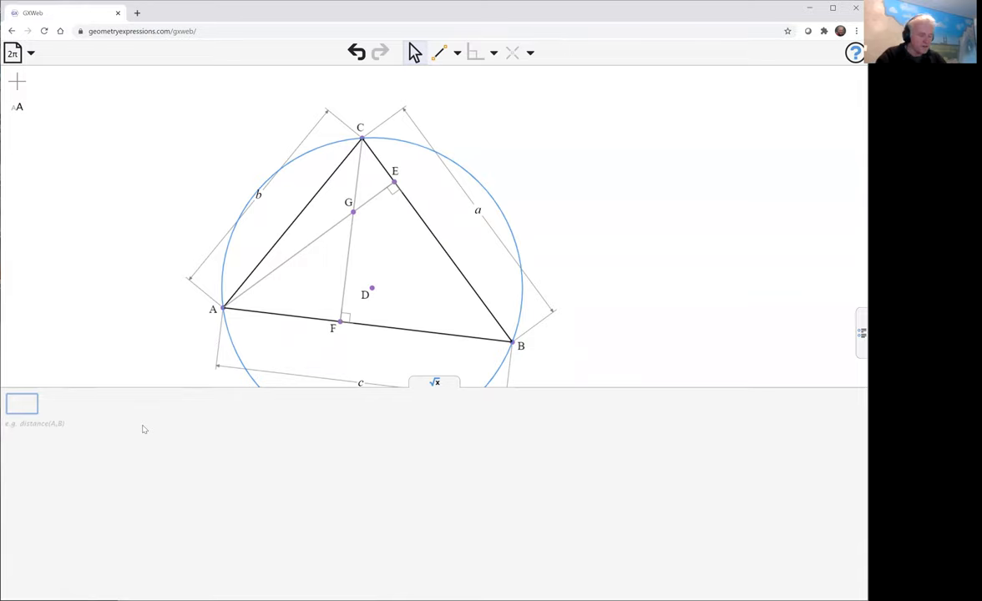
{"action": "type", "text": "distab"}
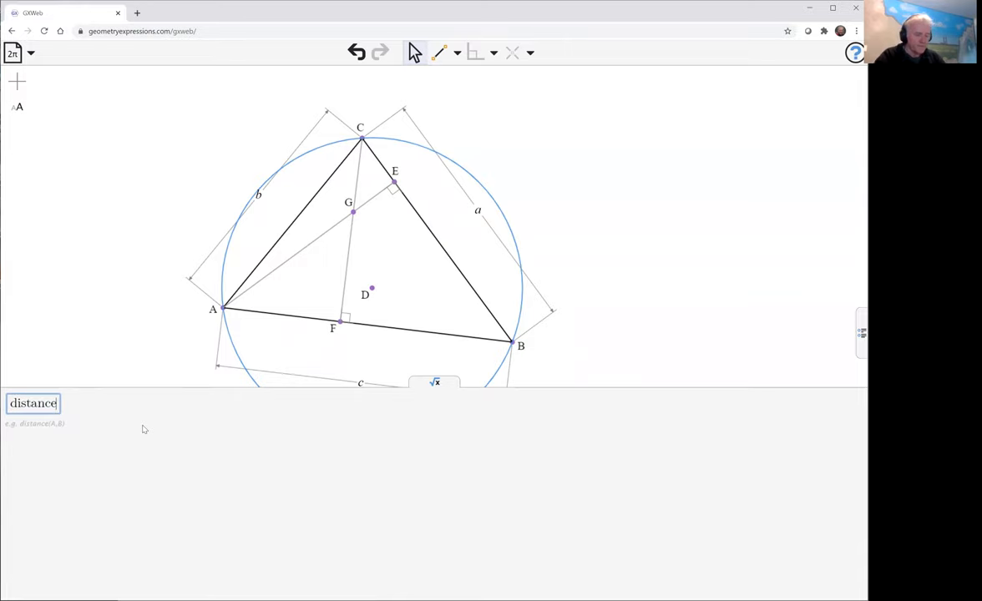
{"action": "type", "text": "()"}
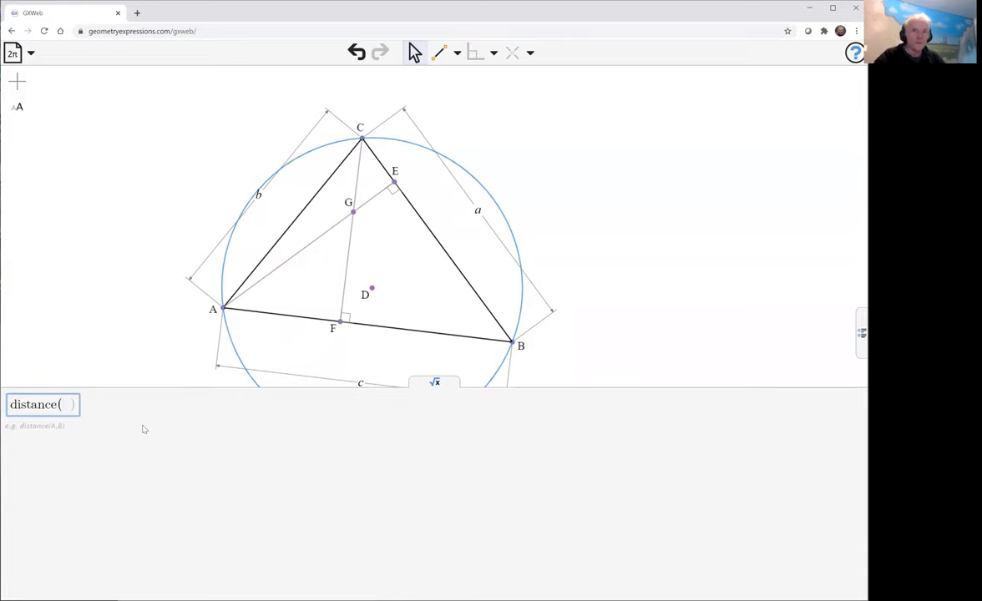
{"action": "type", "text": "A"}
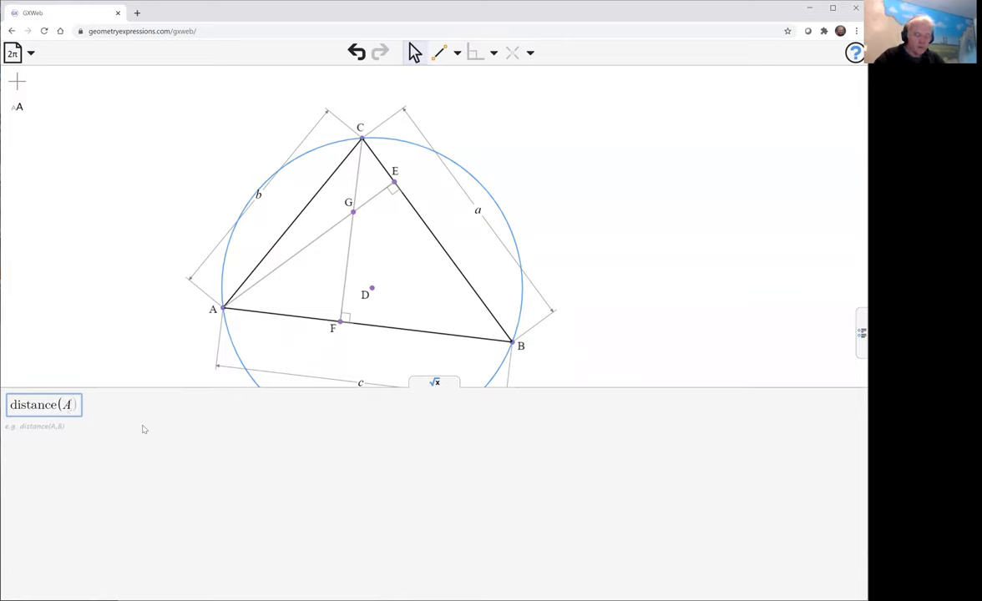
{"action": "type", "text": ",G"}
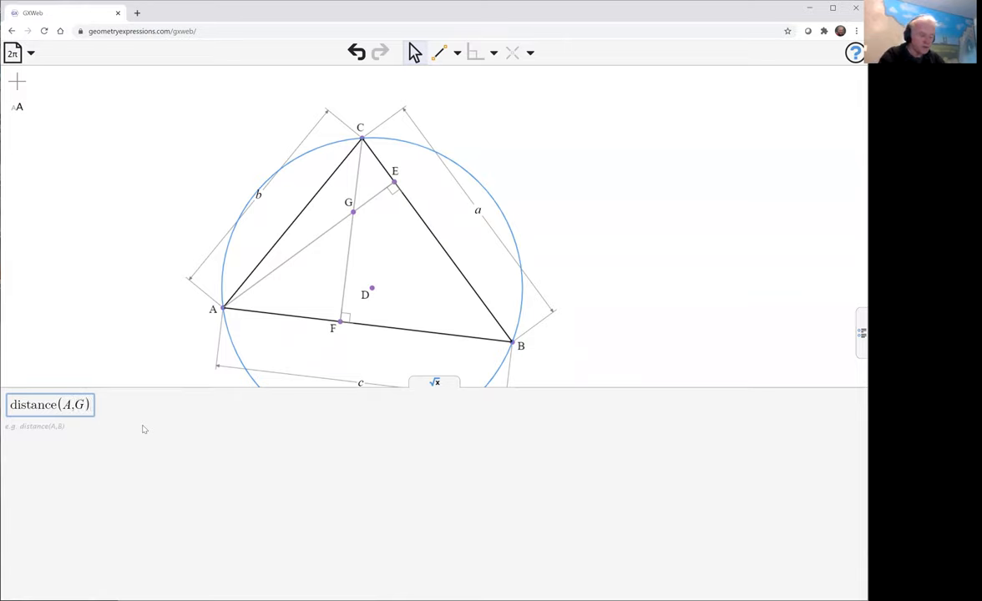
{"action": "type", "text": "^2+"}
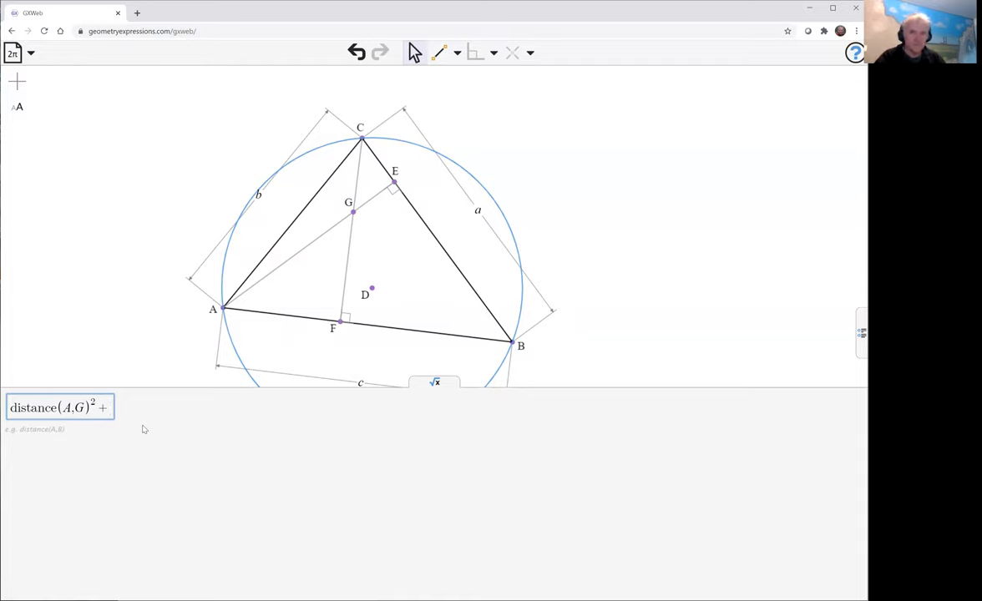
{"action": "type", "text": "d"}
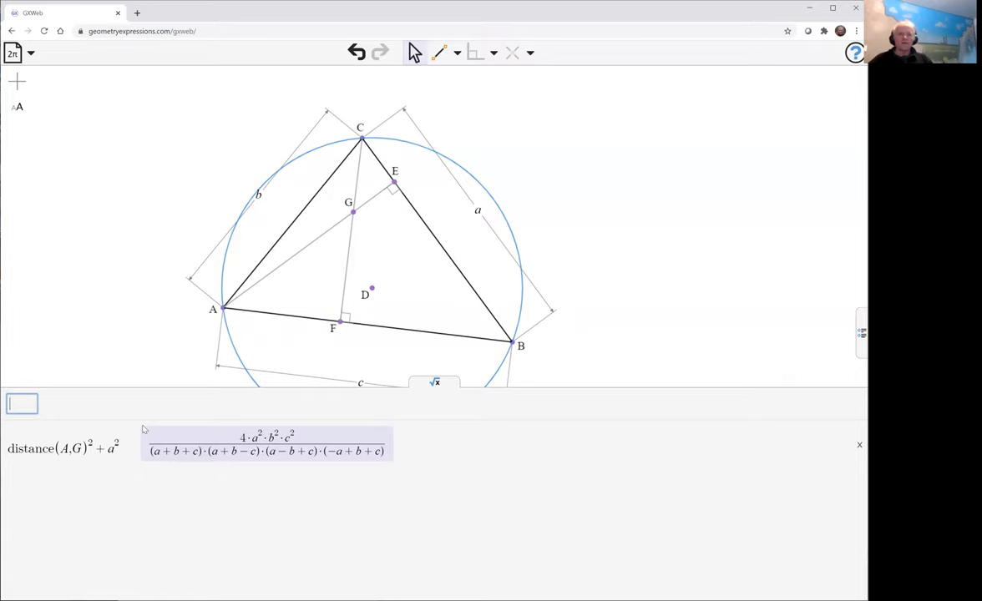
{"action": "mouse_move", "coordinate": [102, 407]}
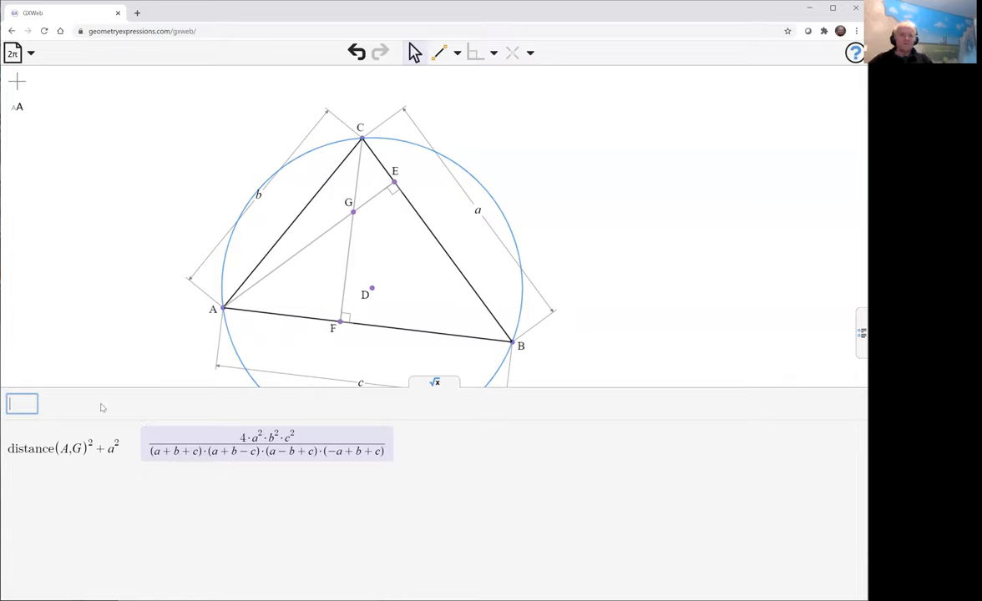
{"action": "mouse_move", "coordinate": [74, 385]}
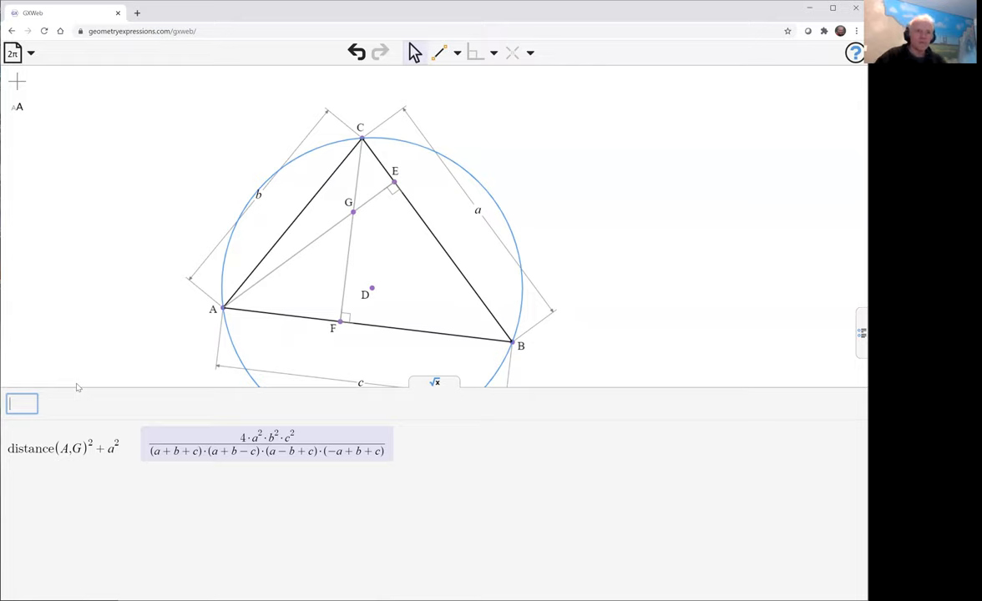
Step: Enter 4·distance(A,D) in the algebra panel
{"action": "type", "text": "4·"}
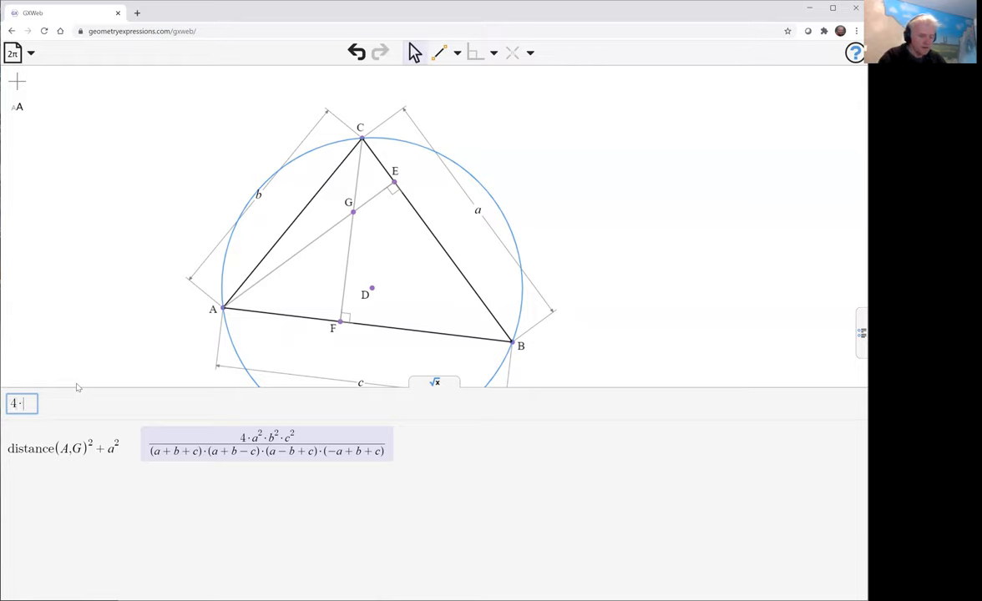
{"action": "type", "text": "dis tan c"}
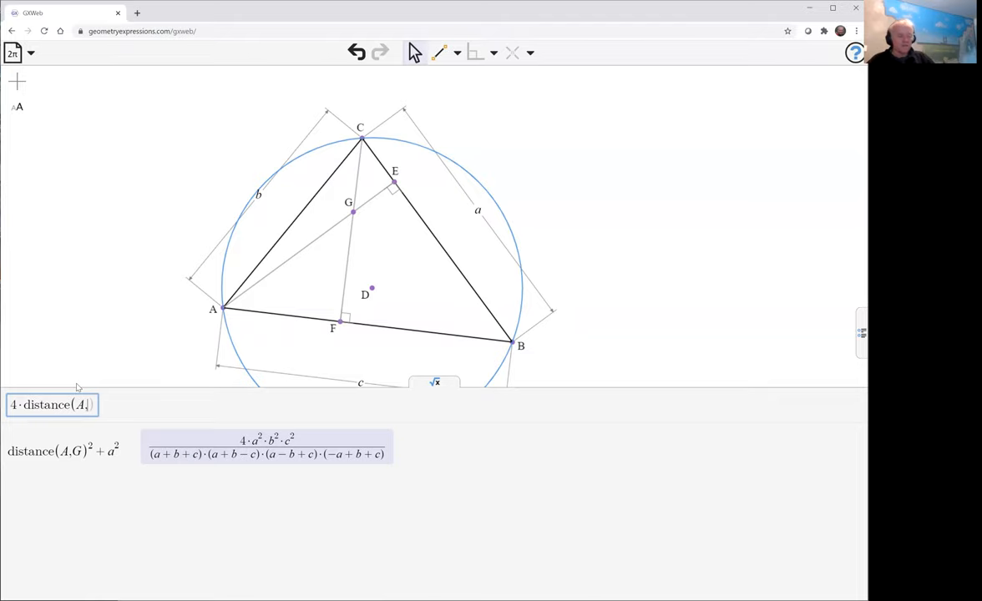
{"action": "type", "text": "D"}
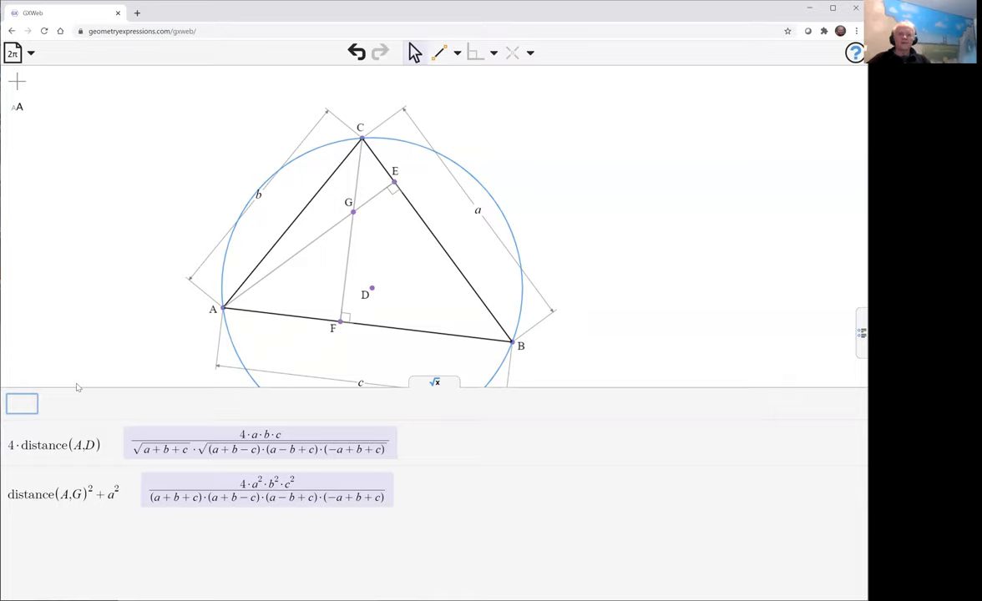
{"action": "mouse_move", "coordinate": [88, 400]}
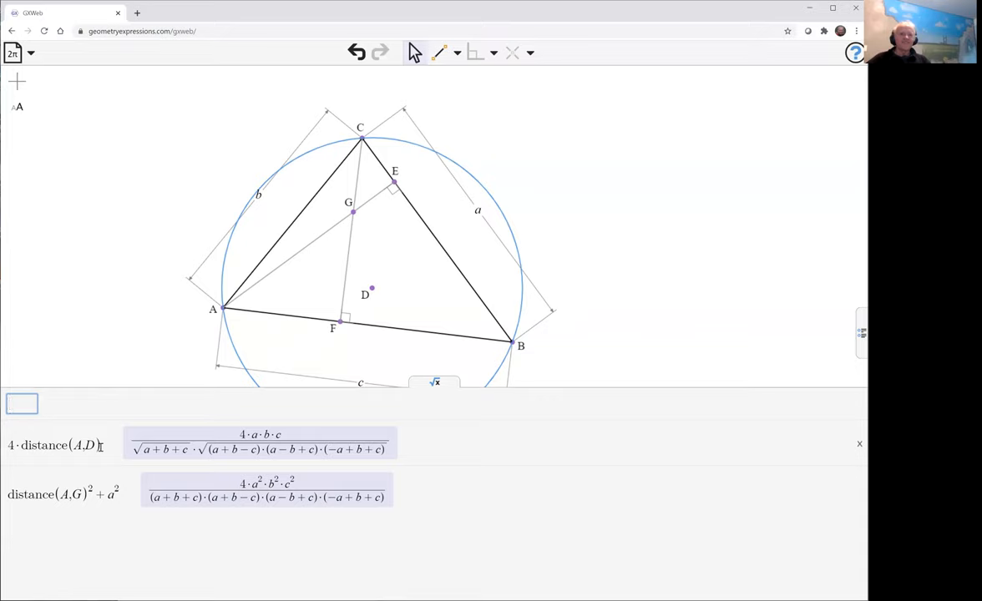
Step: Square the 4·distance(A,D) entry and delete the unsquared result
{"action": "triple_click", "coordinate": [54, 445]}
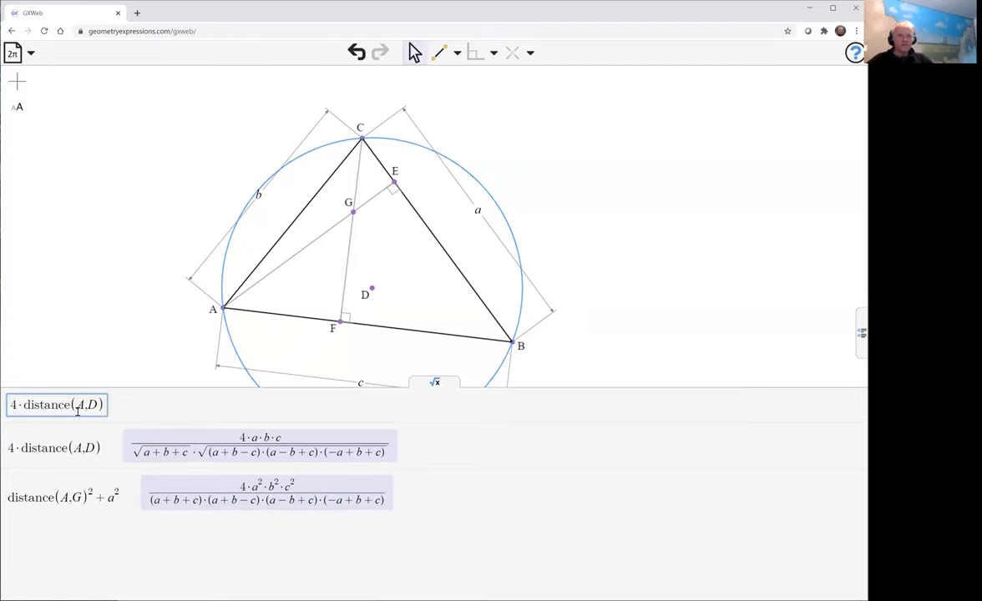
{"action": "type", "text": "^2"}
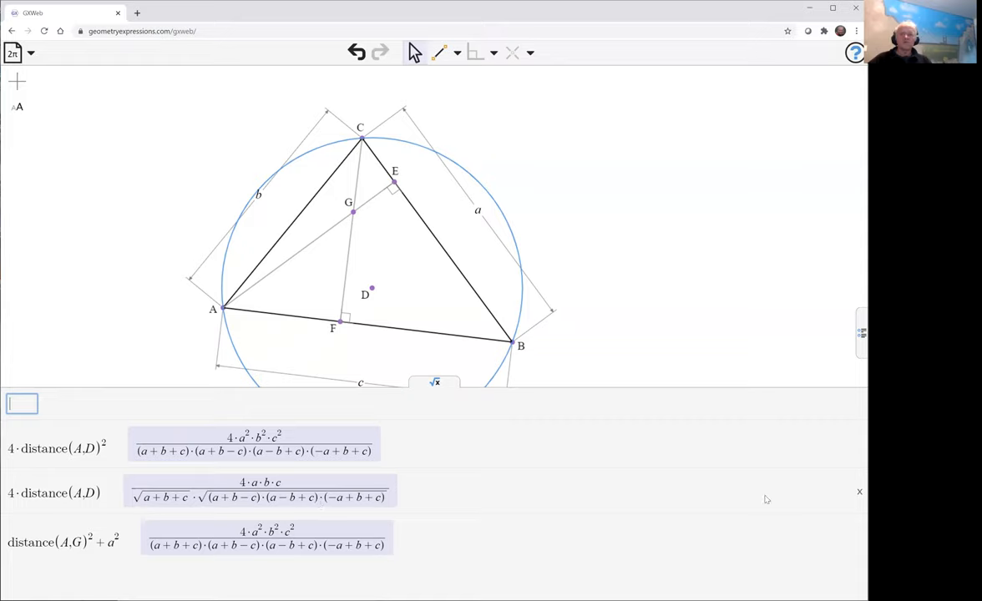
{"action": "left_click", "coordinate": [859, 491]}
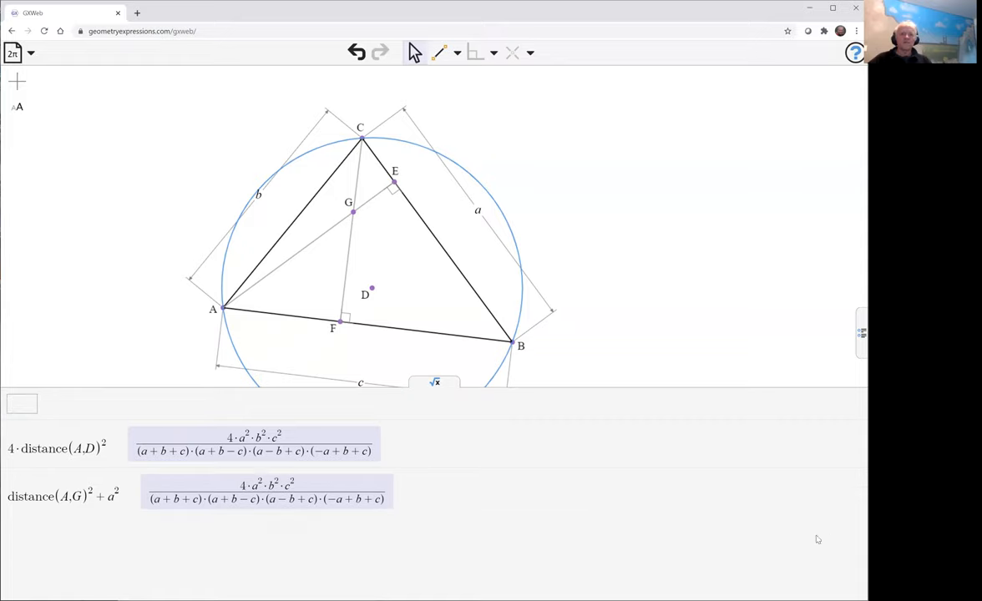